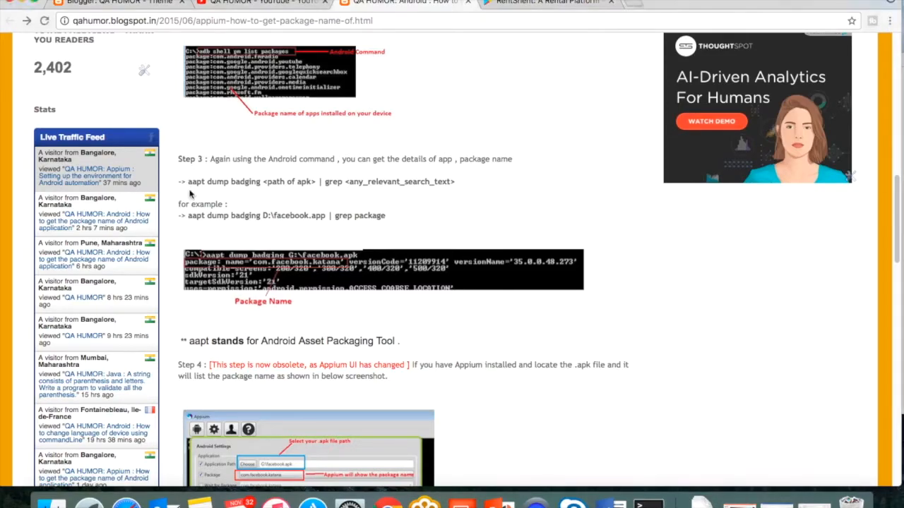
Step: Highlight 'aapt' in the tutorial's Step 3 aapt dump badging command
{"action": "double_click", "coordinate": [200, 182]}
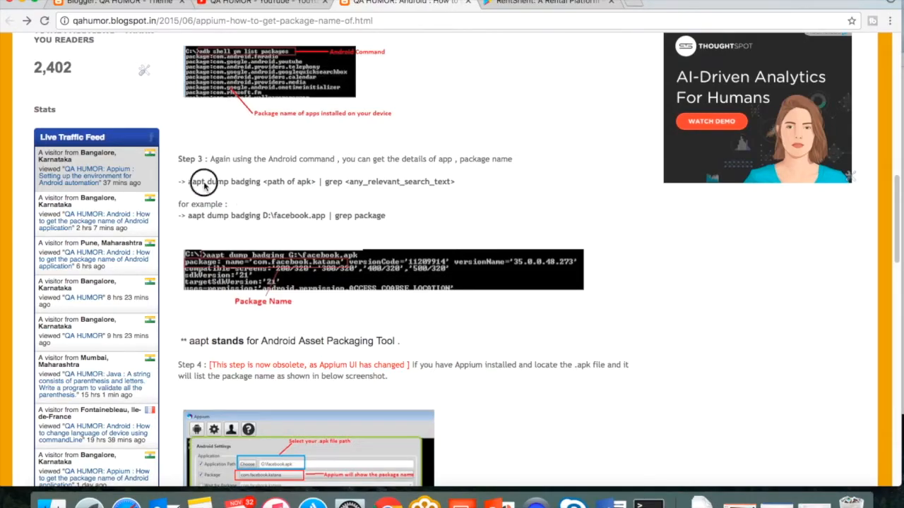
{"action": "double_click", "coordinate": [196, 181]}
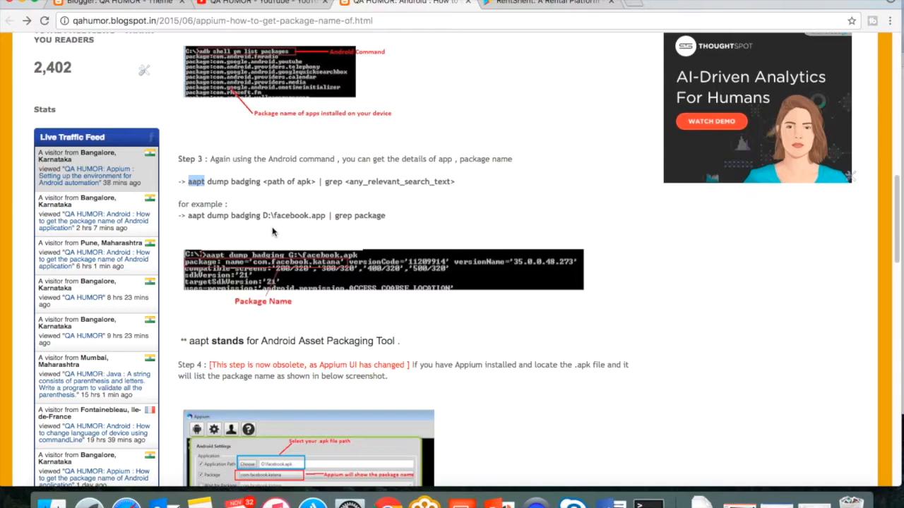
{"action": "mouse_move", "coordinate": [254, 212]}
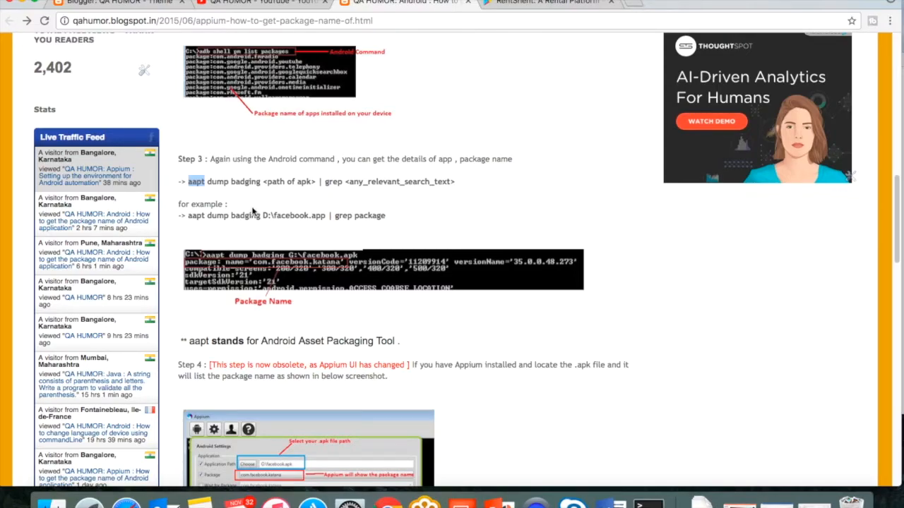
{"action": "mouse_move", "coordinate": [210, 200]}
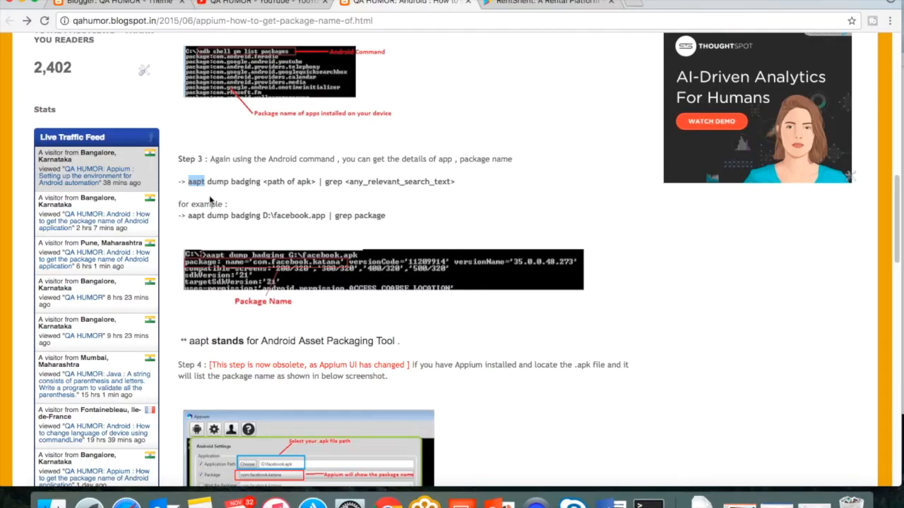
{"action": "mouse_move", "coordinate": [209, 196]}
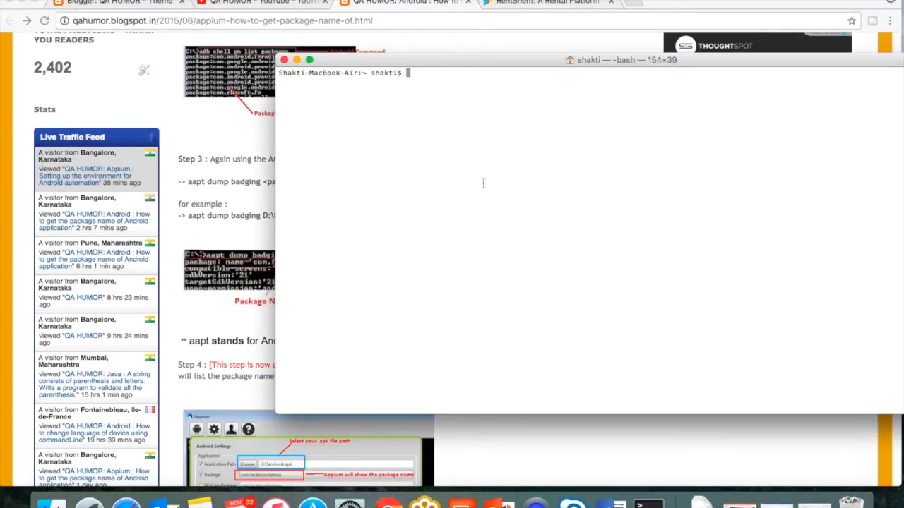
Step: Open .bash_profile in TextEdit with 'open -e .bash_profile'
{"action": "type", "text": "open"}
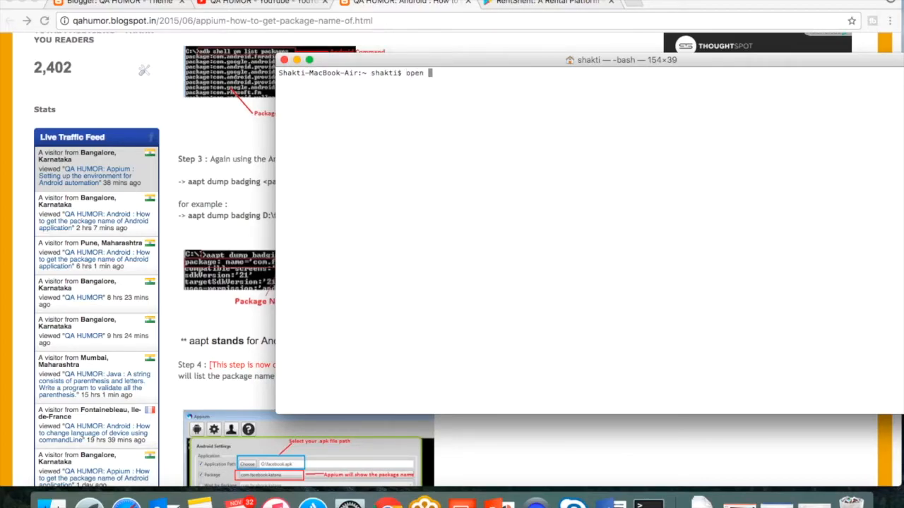
{"action": "type", "text": "-e .bash"}
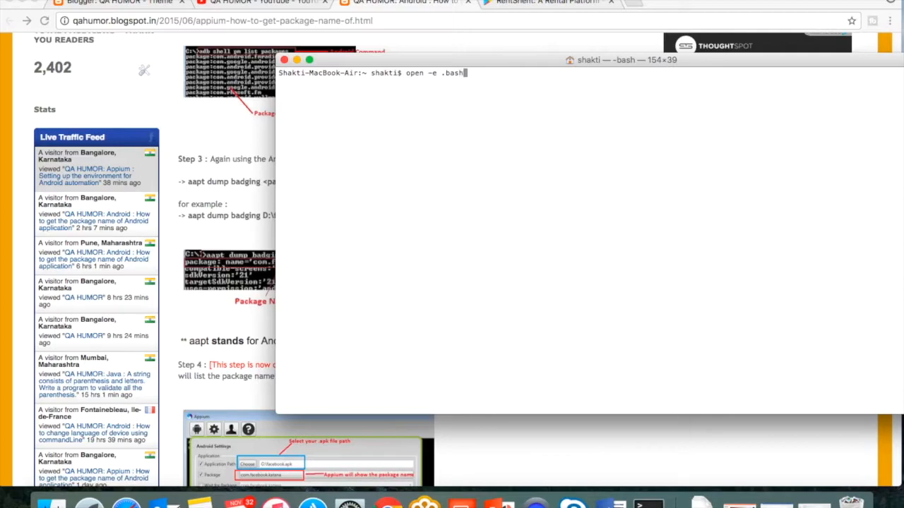
{"action": "type", "text": "_profile"}
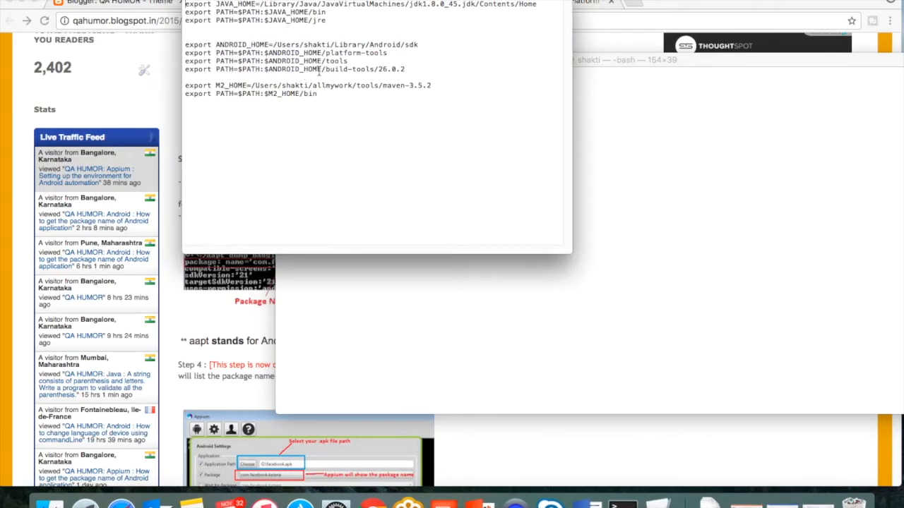
Step: Highlight the build-tools 26.0.2 PATH entry, then mark 'dump badging' in the tutorial
{"action": "double_click", "coordinate": [346, 69]}
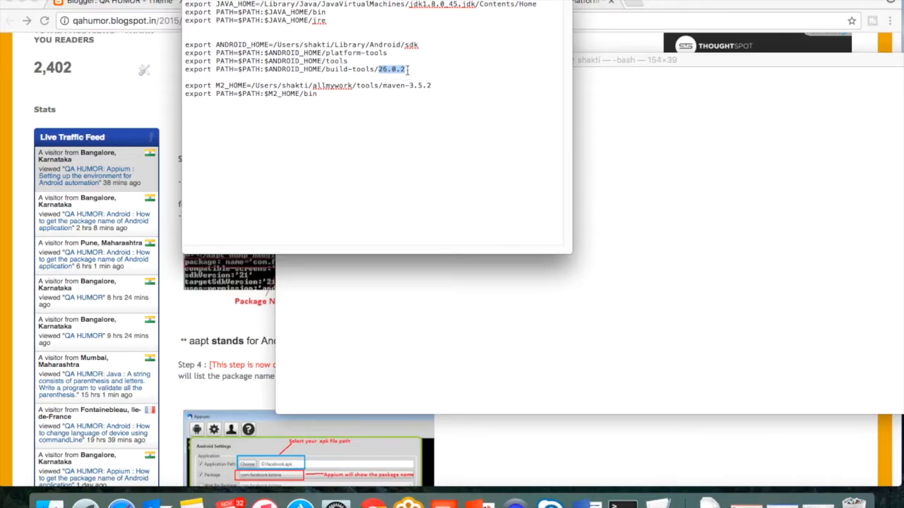
{"action": "triple_click", "coordinate": [332, 69]}
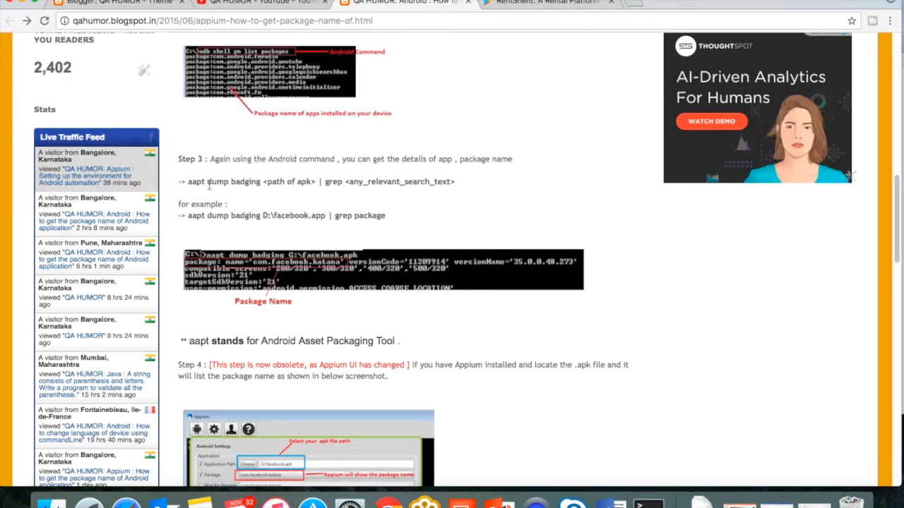
{"action": "double_click", "coordinate": [229, 182]}
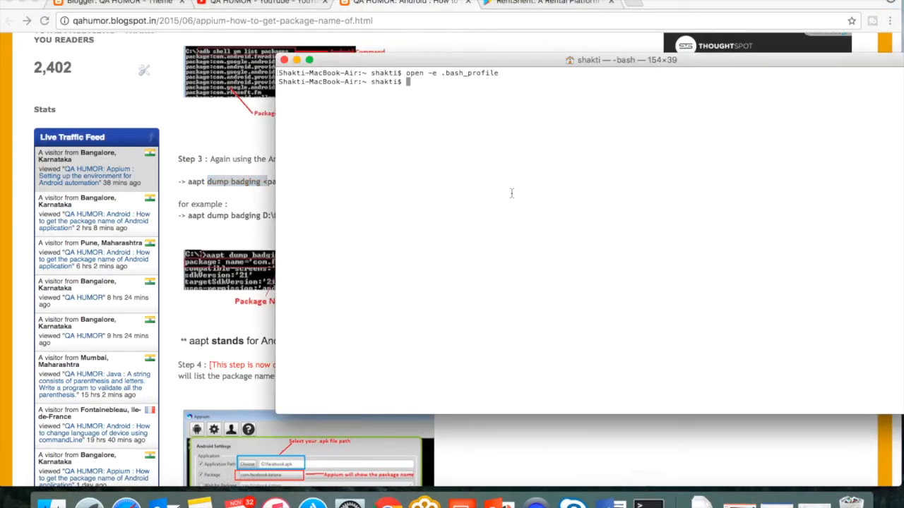
Step: Run 'aapt dump badging /Users/shakti/Downloads/rentshent.apk' and scroll through the badging output
{"action": "type", "text": "aapt dump badging /Users/shakti/Downloads/rentshent.apk | grep package"}
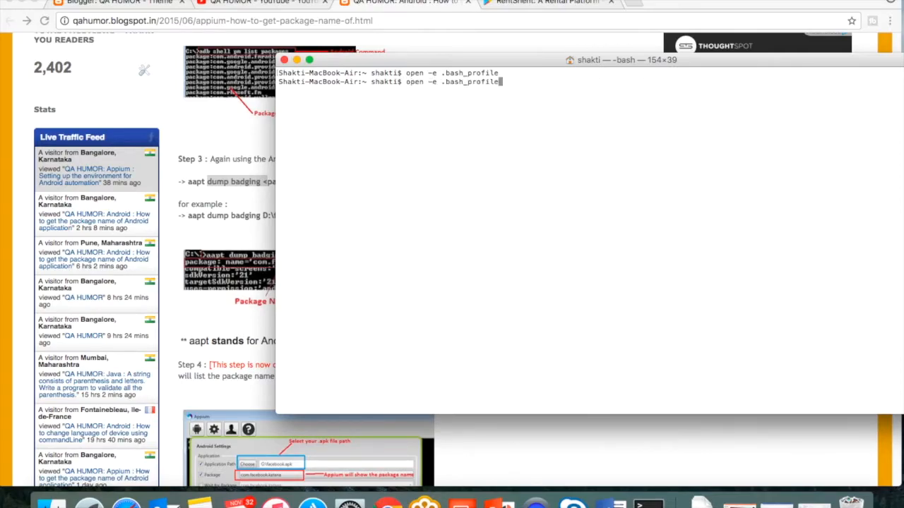
{"action": "type", "text": "aapt dump badging /Users/shakti/Downloads/rentshent.apk"}
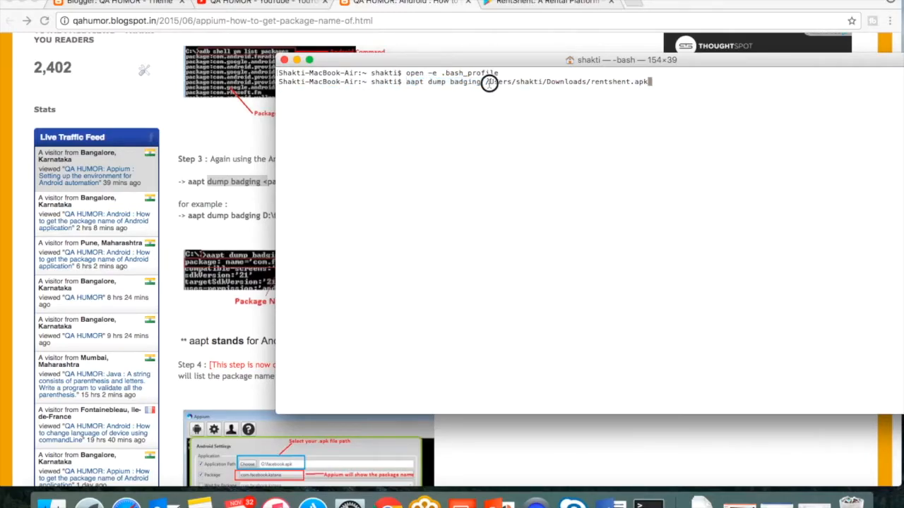
{"action": "left_click_drag", "start_coordinate": [487, 81], "coordinate": [648, 81]}
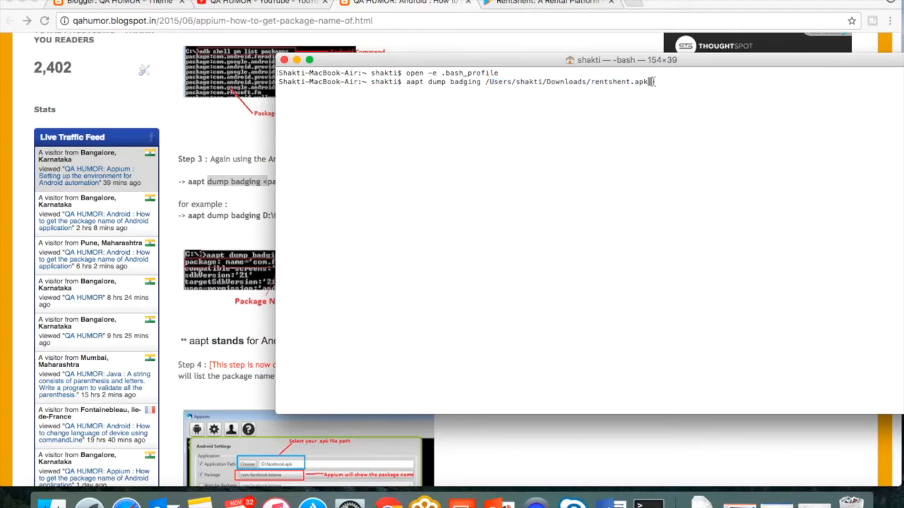
{"action": "key", "text": "enter"}
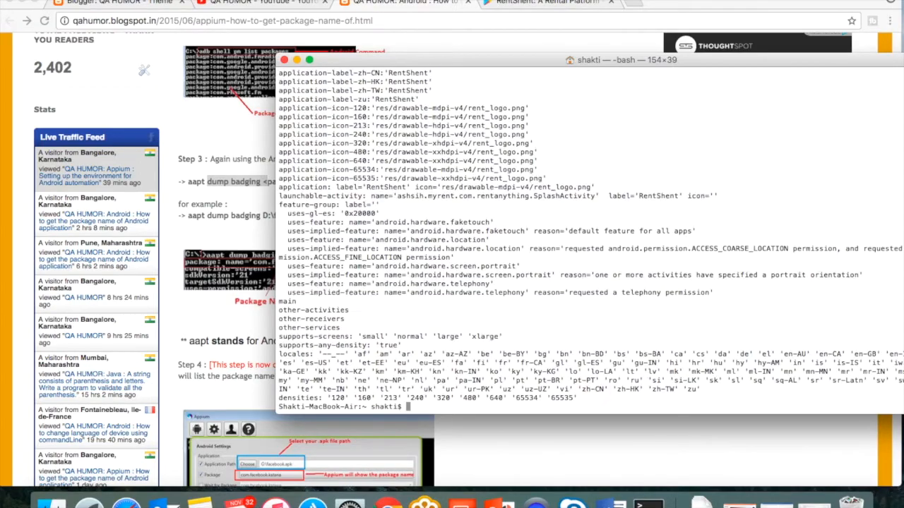
{"action": "scroll", "scroll_direction": "down", "scroll_amount": 3}
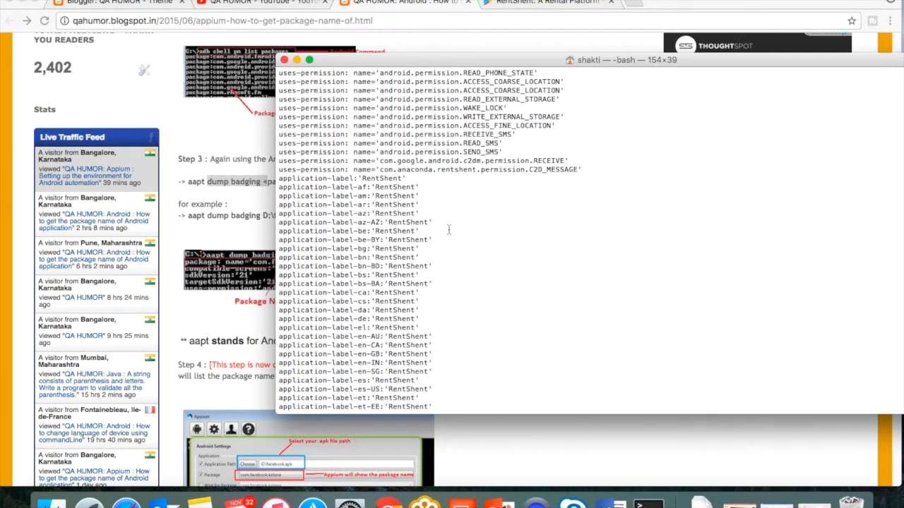
{"action": "scroll", "scroll_direction": "down", "scroll_amount": 3}
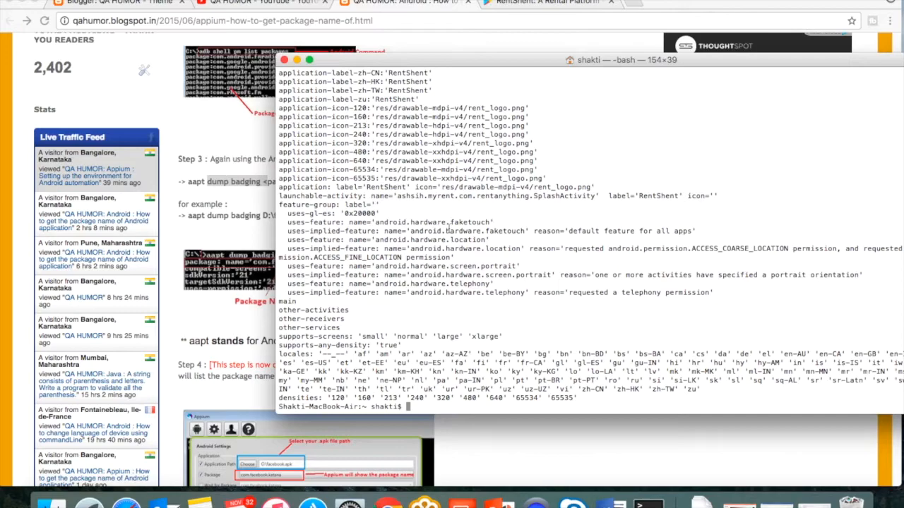
Step: Clear the screen and run the badging command piped through 'grep package'
{"action": "type", "text": "clear"}
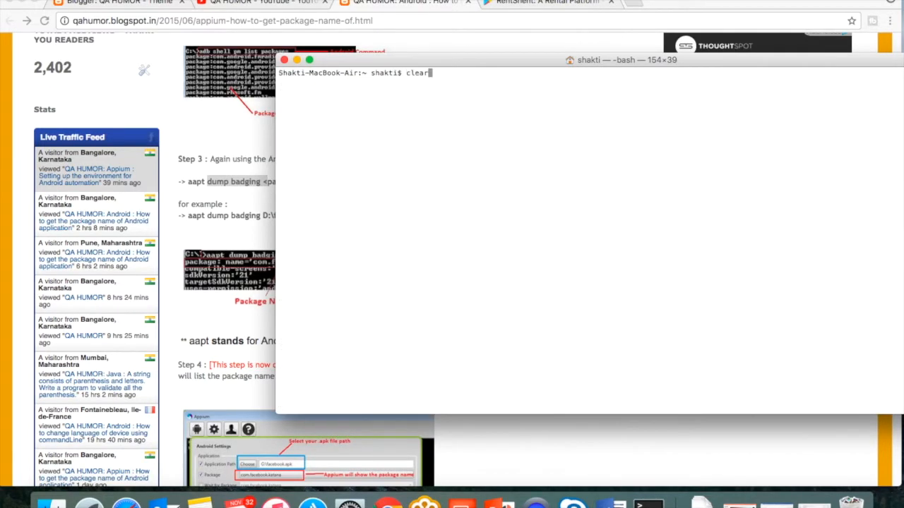
{"action": "type", "text": "aapt dump badging /Users/shakti/Downloads/rentshent.apk"}
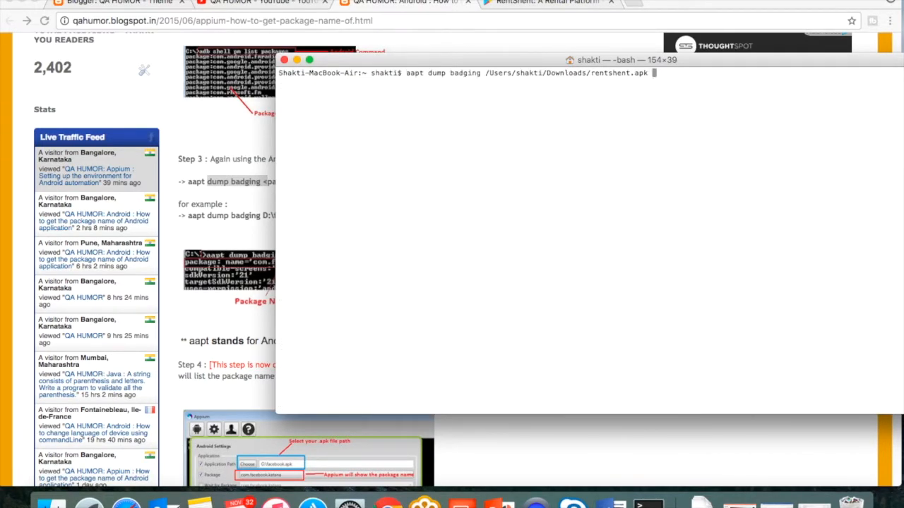
{"action": "type", "text": "| grep"}
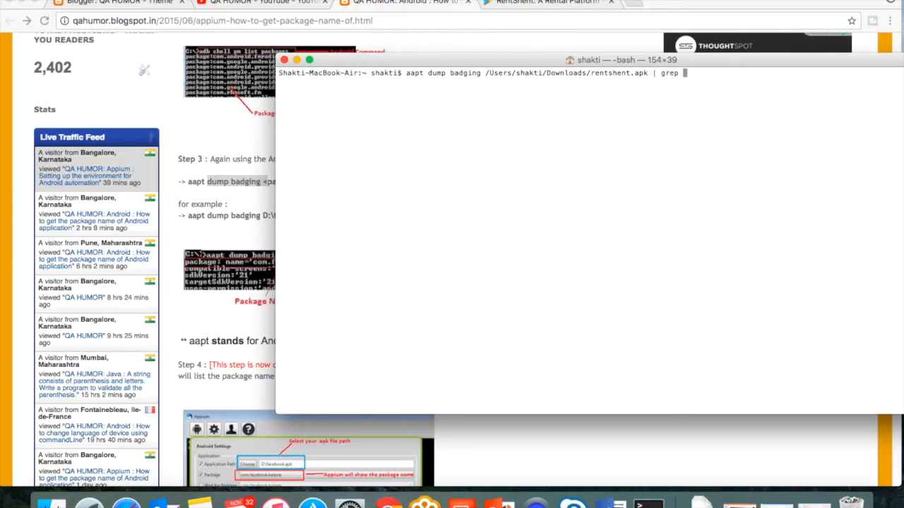
{"action": "type", "text": "package"}
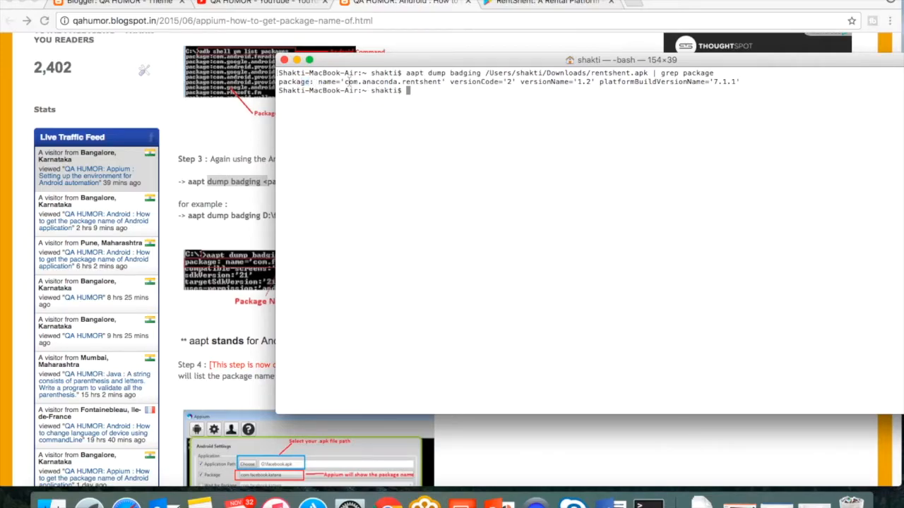
Step: Highlight com.anaconda.rentshent and switch to the RentShent Play Store tab
{"action": "left_click_drag", "start_coordinate": [345, 82], "coordinate": [433, 81]}
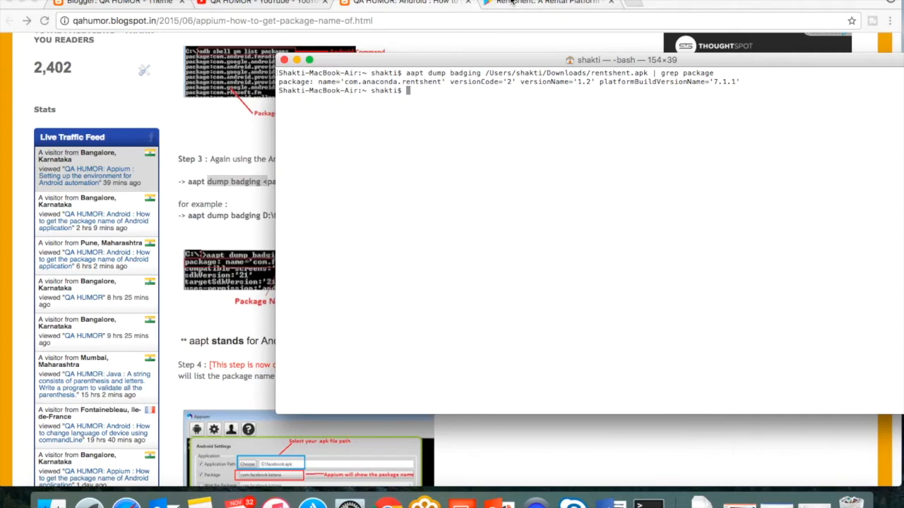
{"action": "left_click", "coordinate": [547, 2]}
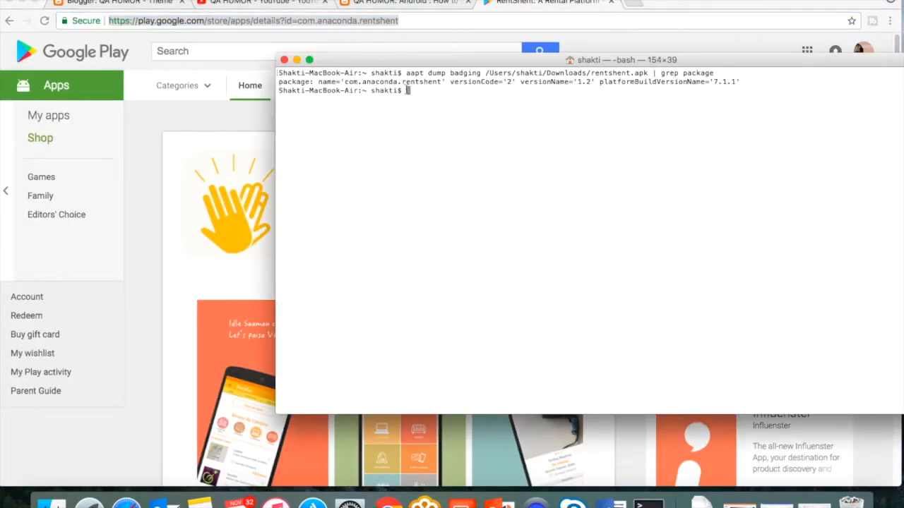
{"action": "mouse_move", "coordinate": [460, 149]}
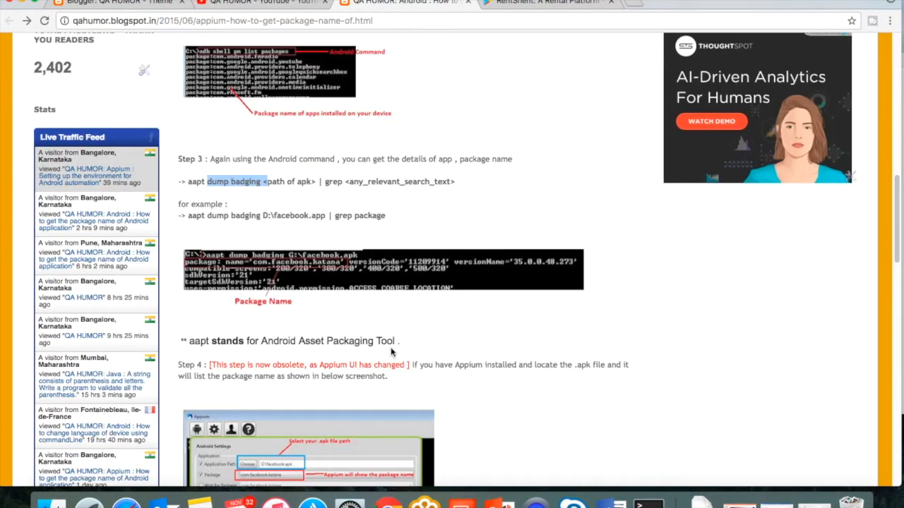
{"action": "mouse_move", "coordinate": [325, 365]}
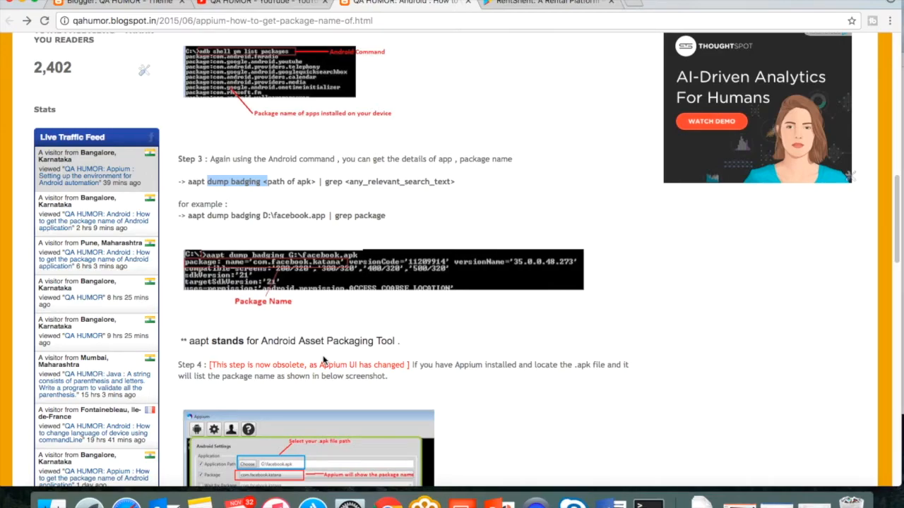
{"action": "mouse_move", "coordinate": [560, 445]}
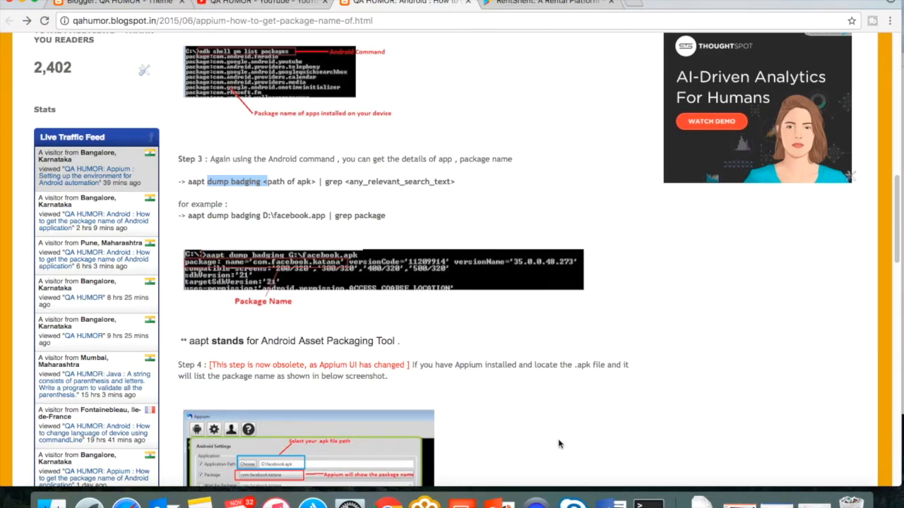
Step: Scroll the QA HUMOR tutorial up to its title and Step 1
{"action": "scroll", "scroll_direction": "up", "scroll_amount": 3}
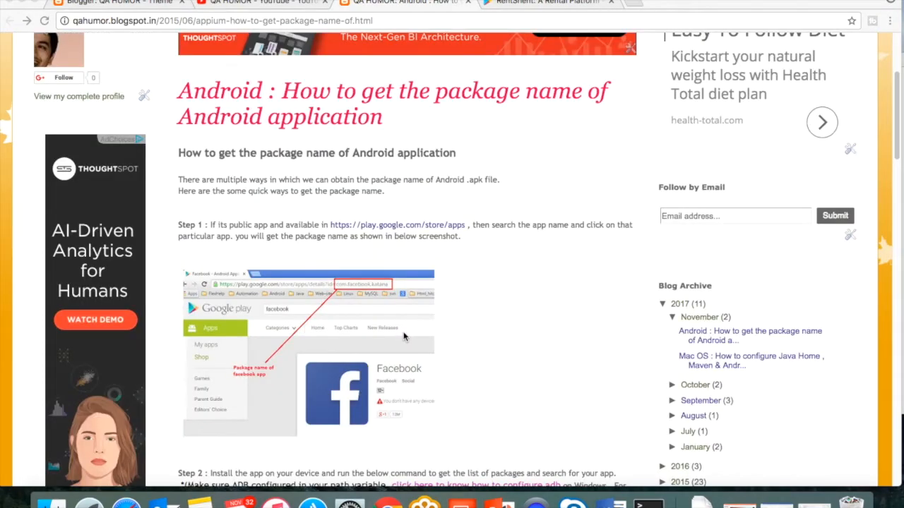